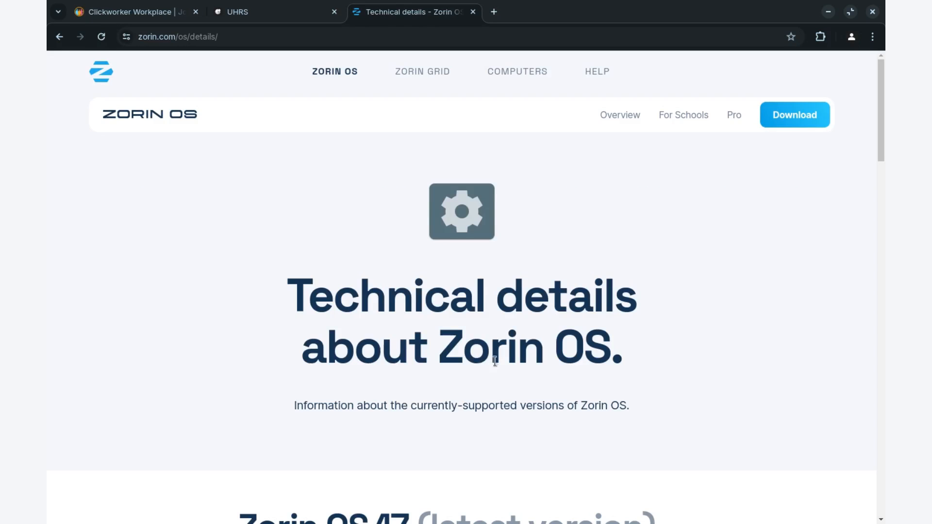
Step: Scroll past the technical details to the Pro page's macOS-like and Windows 11-like premium layouts
{"action": "scroll", "scroll_direction": "down", "scroll_amount": 3}
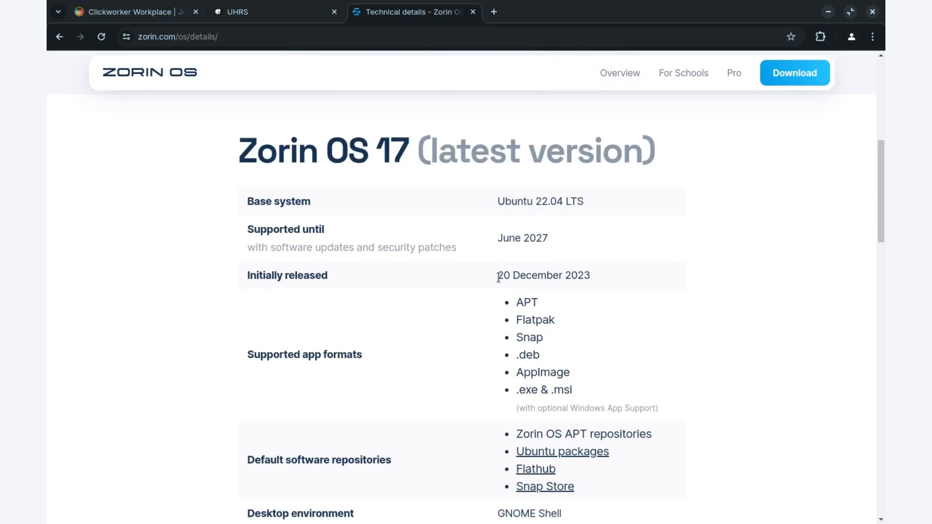
{"action": "mouse_move", "coordinate": [512, 237]}
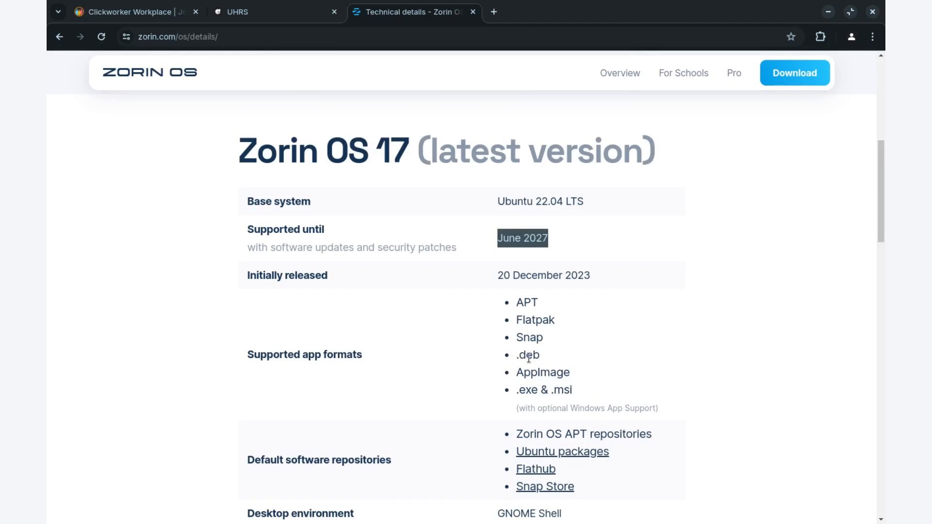
{"action": "scroll", "scroll_direction": "down", "scroll_amount": 3}
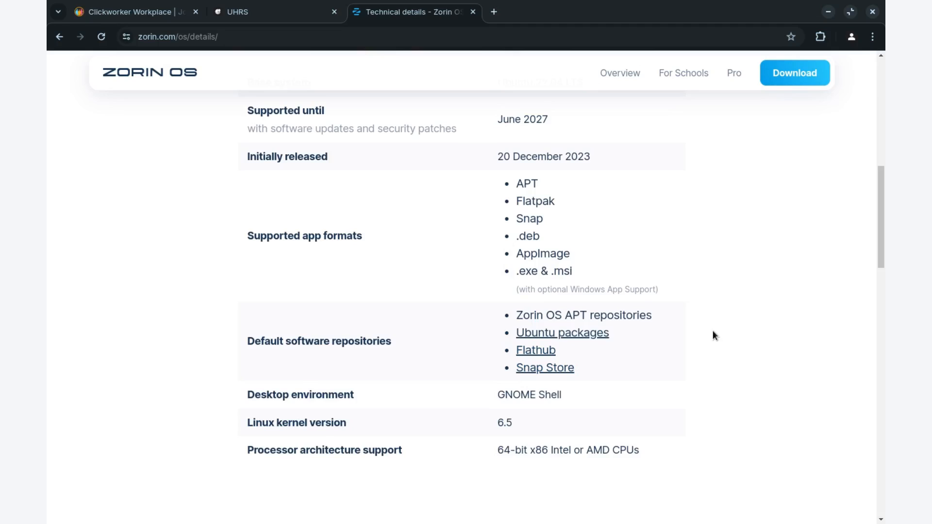
{"action": "scroll", "scroll_direction": "up", "scroll_amount": 3}
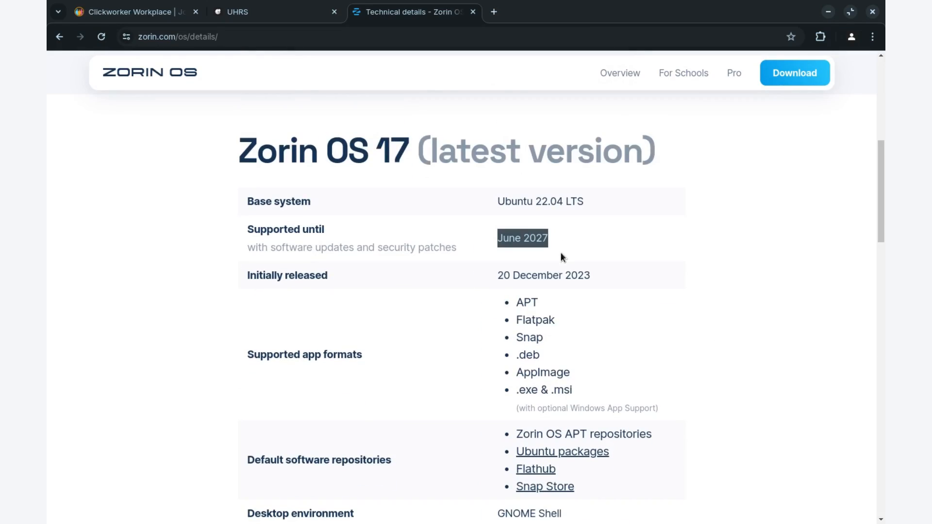
{"action": "scroll", "scroll_direction": "down", "scroll_amount": 3}
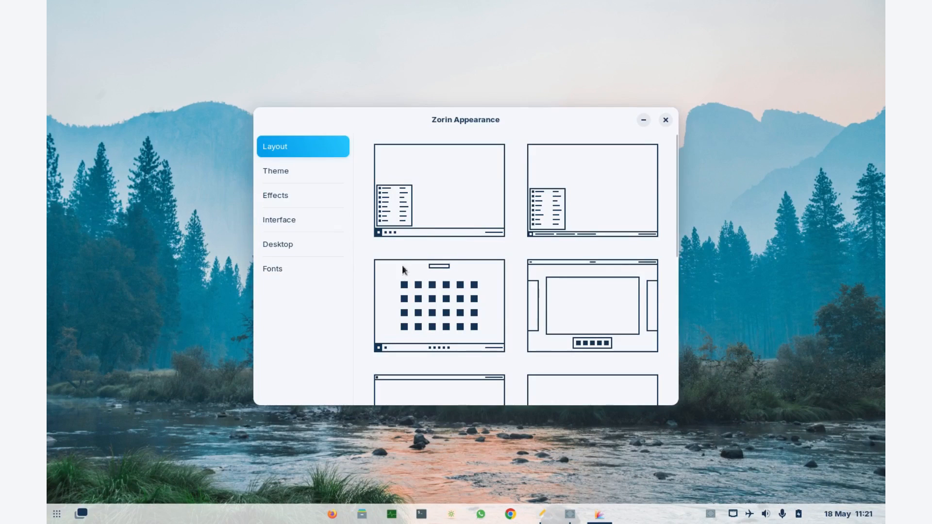
{"action": "scroll", "scroll_direction": "down", "scroll_amount": 3}
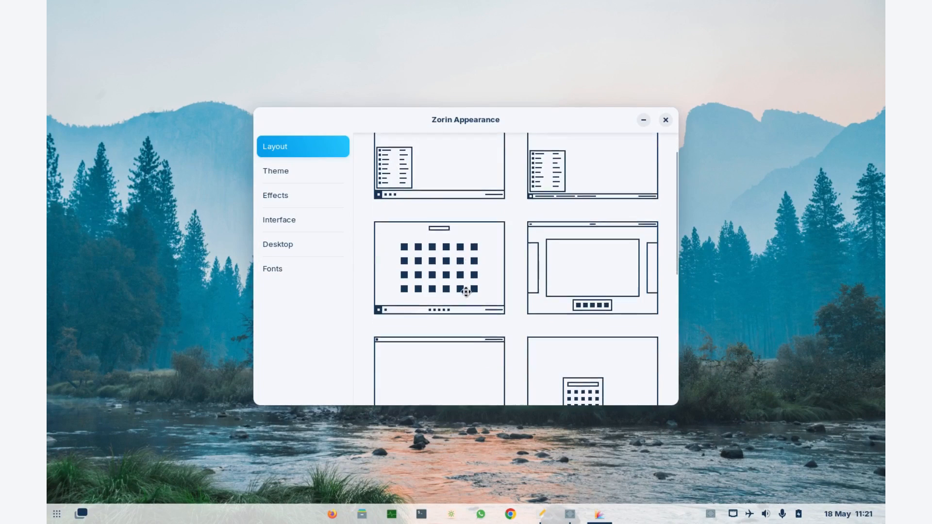
{"action": "scroll", "scroll_direction": "down", "scroll_amount": 3}
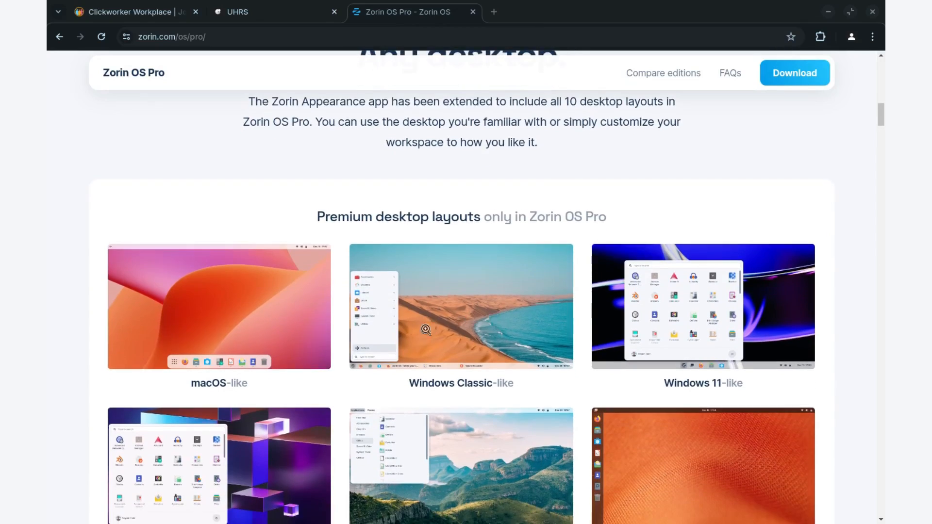
Step: Scroll past ChromeOS-, GNOME 2- and Ubuntu-like layouts to the standard Windows-like and Touch layouts
{"action": "scroll", "scroll_direction": "down", "scroll_amount": 3}
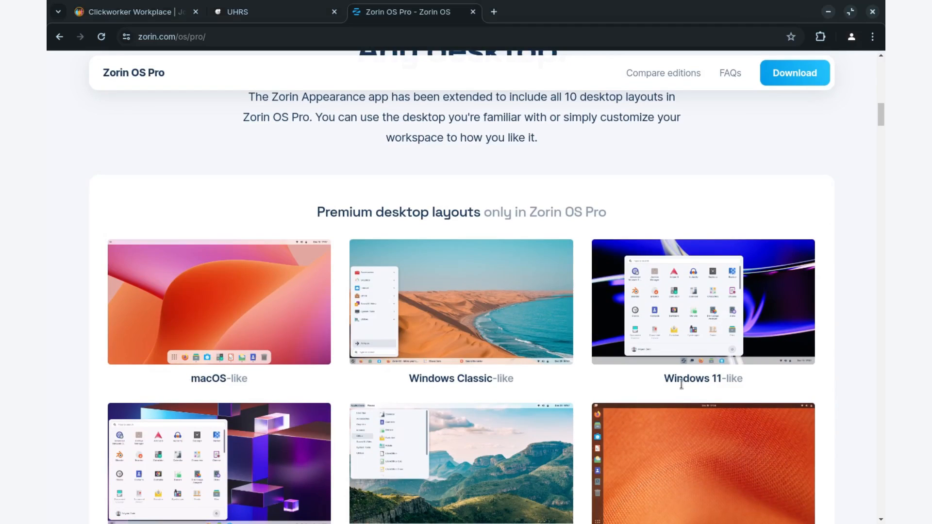
{"action": "scroll", "scroll_direction": "down", "scroll_amount": 3}
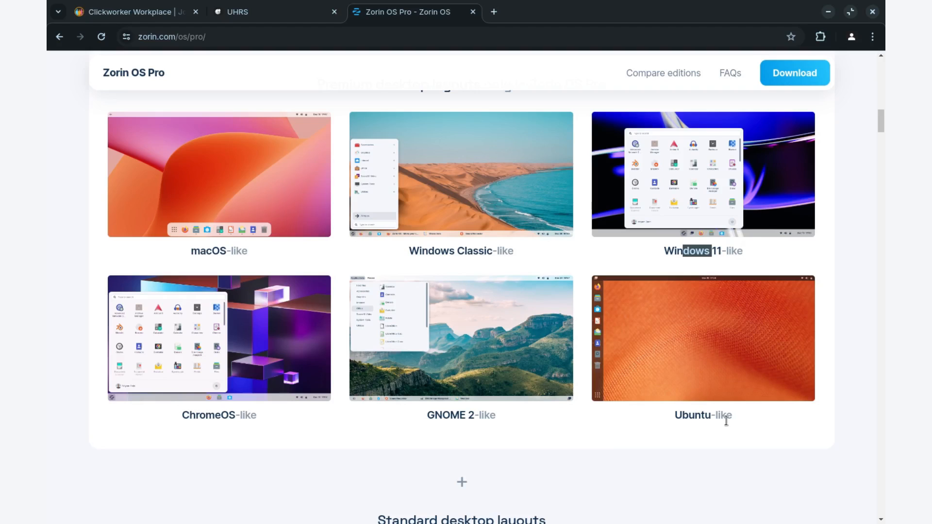
{"action": "scroll", "scroll_direction": "down", "scroll_amount": 3}
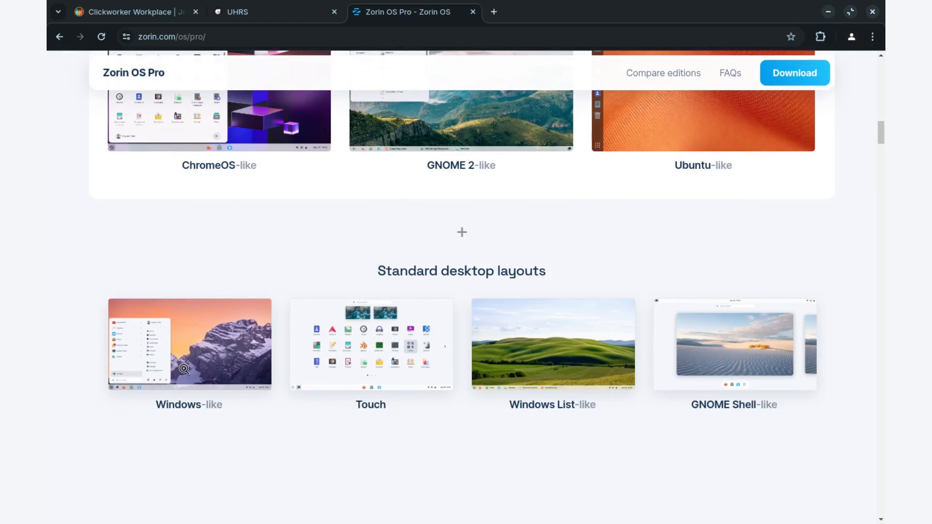
{"action": "mouse_move", "coordinate": [555, 372]}
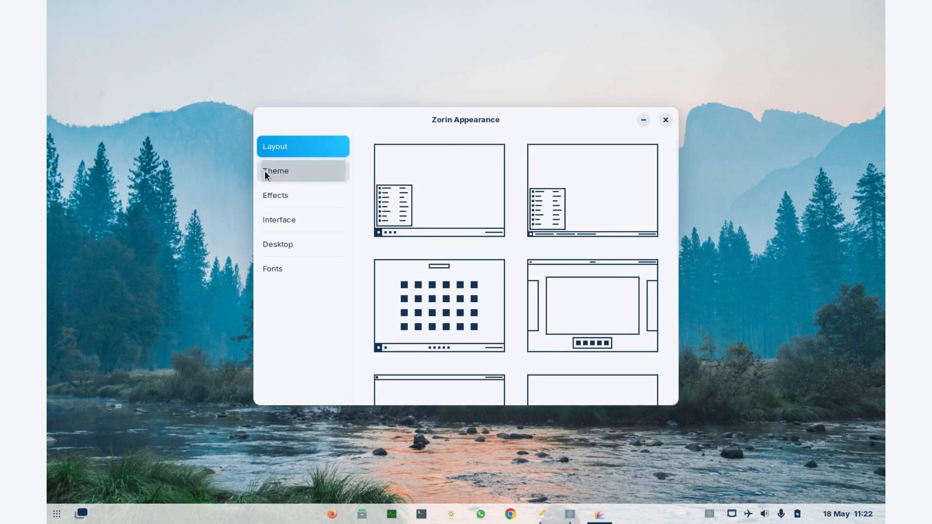
Step: In Theme, try the dark background, choose automatic light/dark scheduling, then move to Effects
{"action": "left_click", "coordinate": [275, 171]}
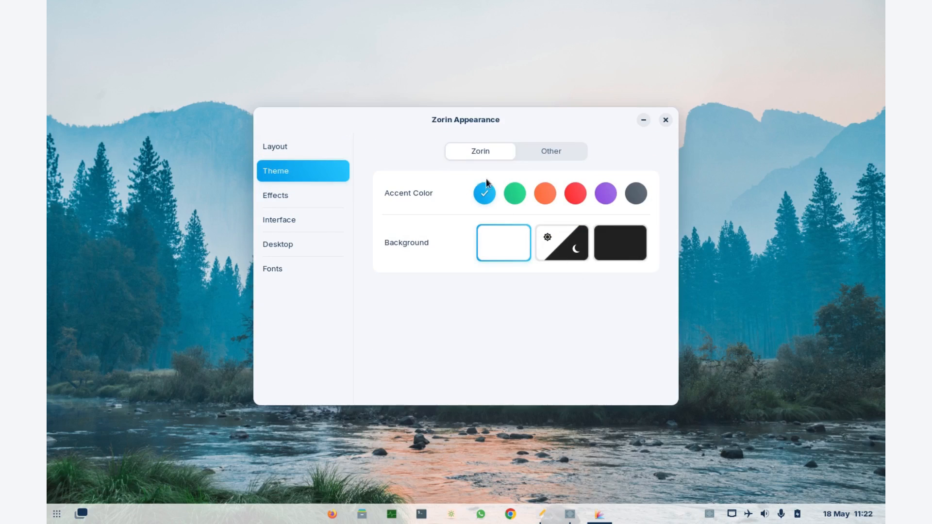
{"action": "mouse_move", "coordinate": [503, 250]}
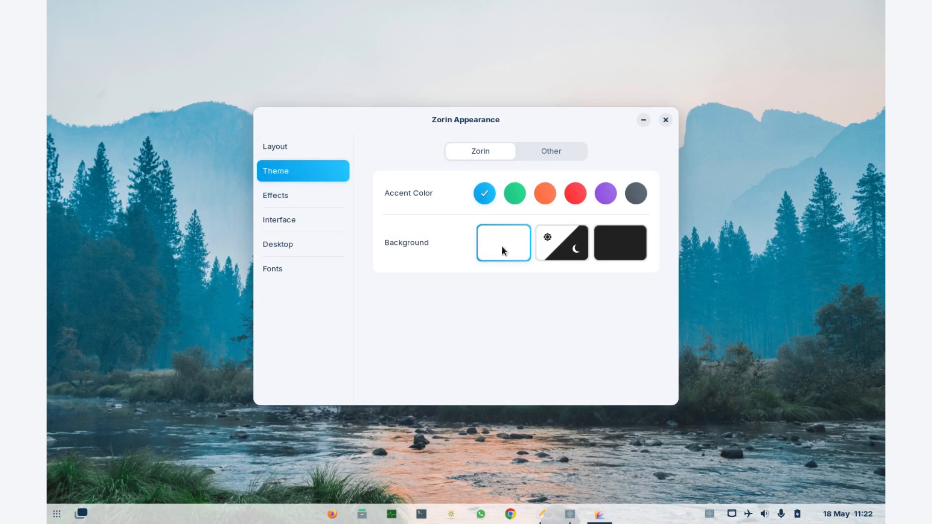
{"action": "left_click", "coordinate": [620, 242]}
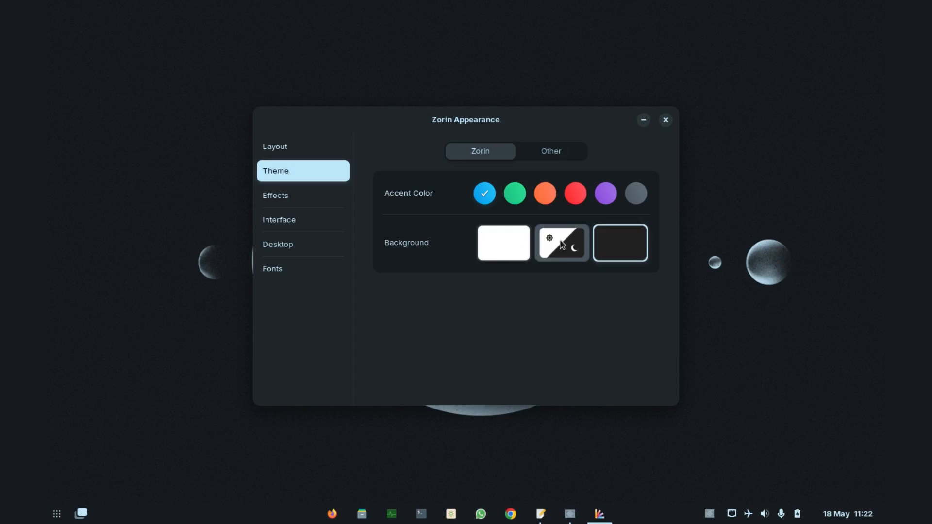
{"action": "left_click", "coordinate": [560, 243]}
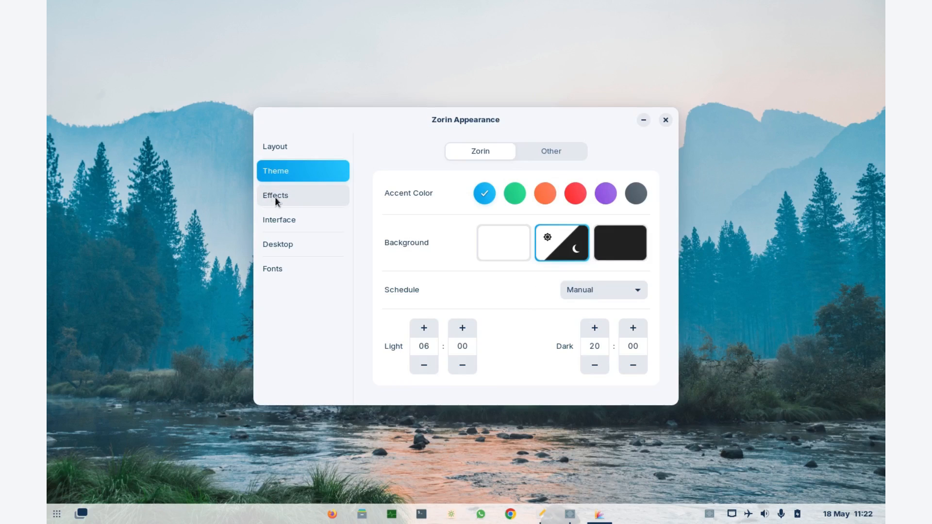
{"action": "left_click", "coordinate": [275, 195]}
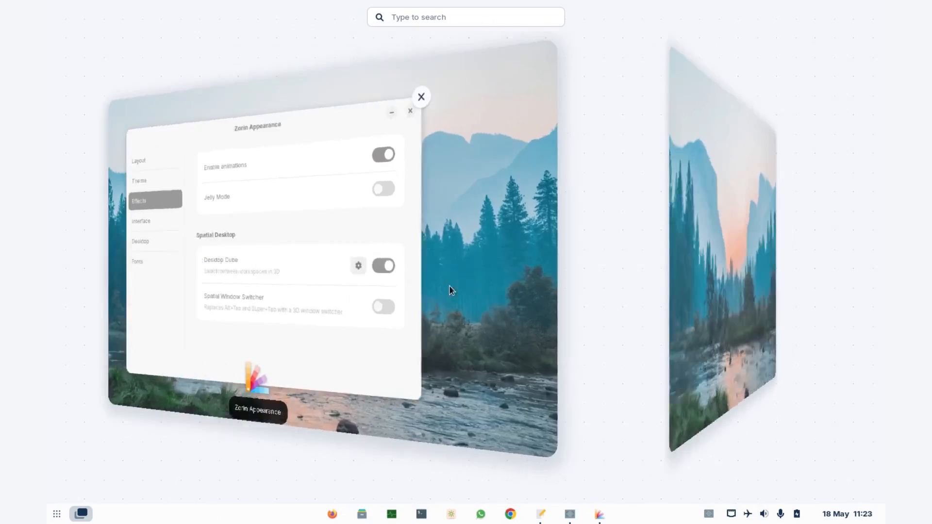
{"action": "left_click", "coordinate": [420, 96]}
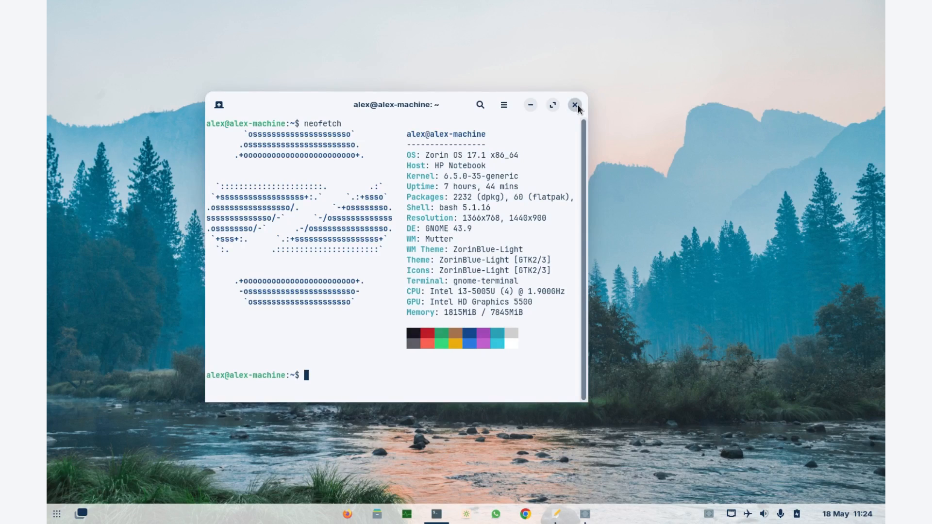
Step: Close the neofetch terminal window and follow the Zorin OS Pro purchase link
{"action": "left_click", "coordinate": [574, 105]}
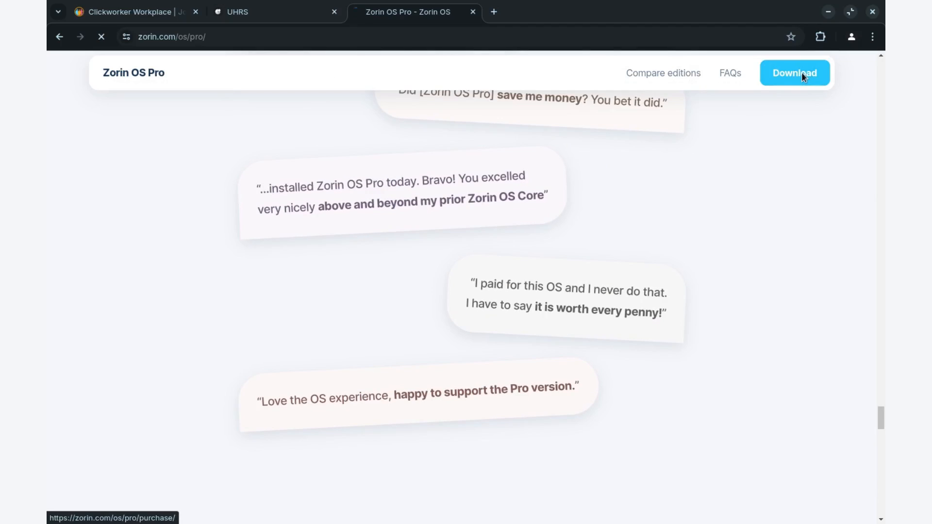
{"action": "left_click", "coordinate": [794, 73]}
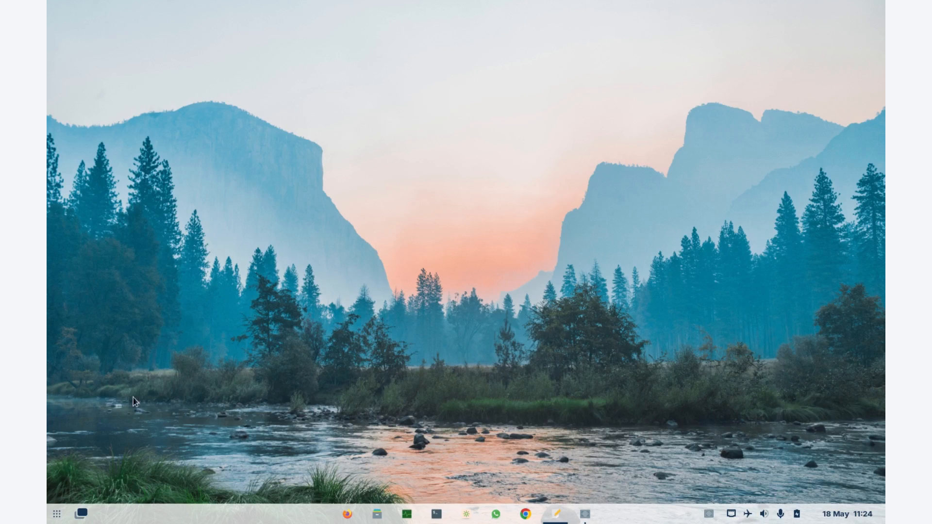
Step: Show the application grid and advance to its second page with LibreOffice, OBS Studio and Krita
{"action": "left_click", "coordinate": [57, 515]}
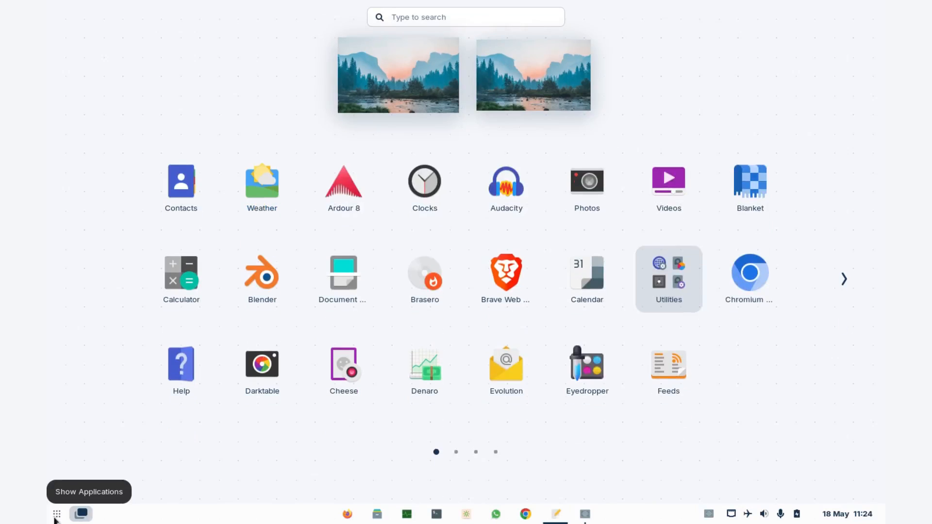
{"action": "left_click", "coordinate": [844, 279]}
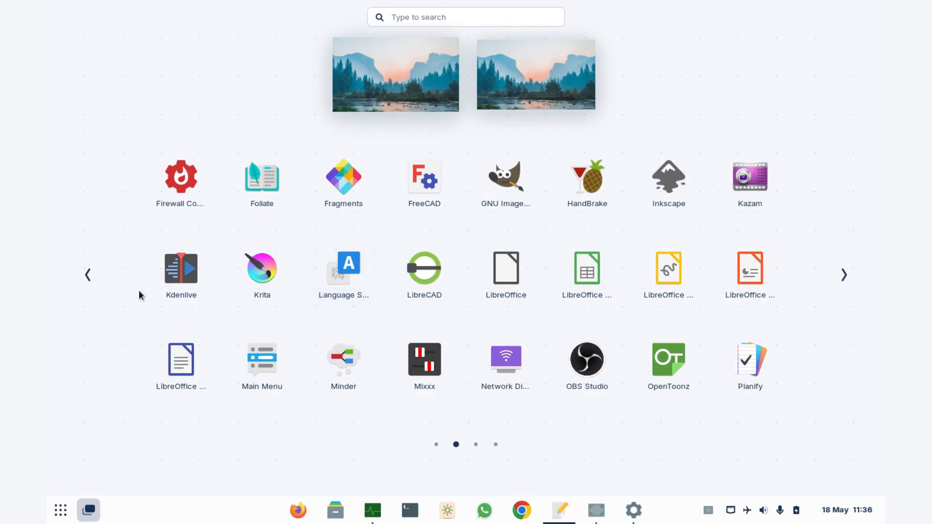
{"action": "mouse_move", "coordinate": [181, 274]}
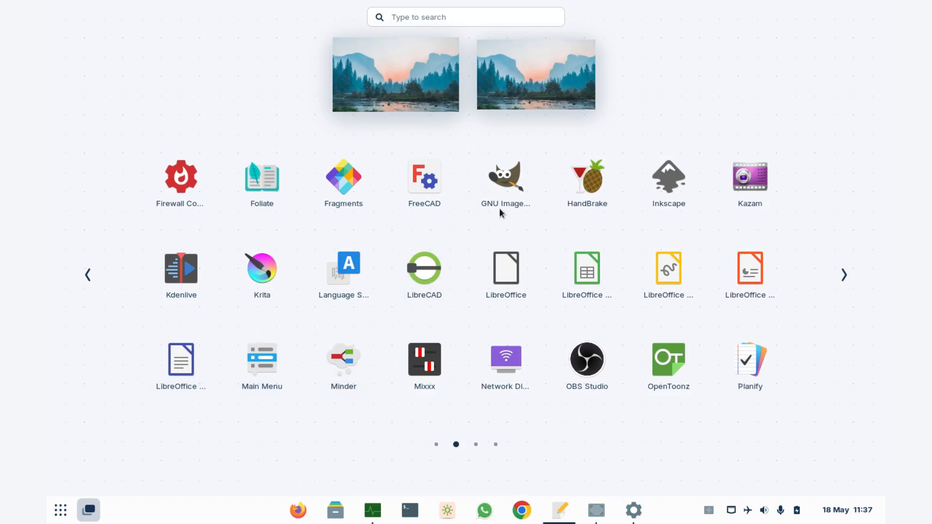
{"action": "mouse_move", "coordinate": [343, 182]}
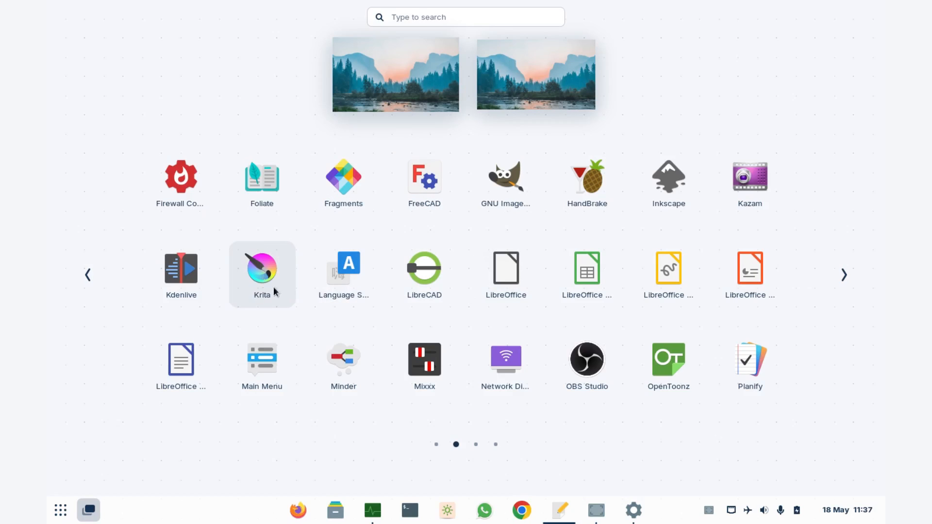
{"action": "mouse_move", "coordinate": [726, 311]}
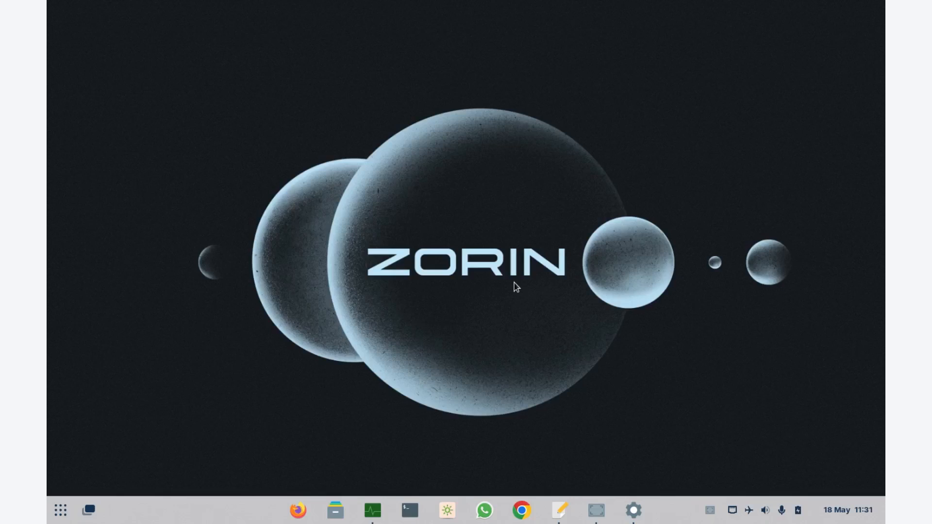
Step: Launch System Monitor on its Resources tab with CPU, memory, swap and network graphs
{"action": "left_click", "coordinate": [88, 510]}
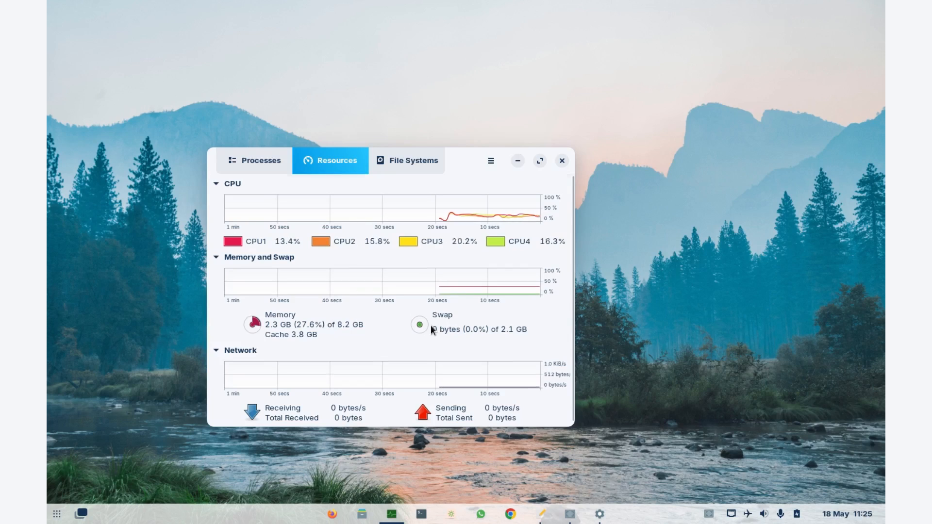
Step: Close the System Monitor window, leaving the mountain wallpaper desktop
{"action": "left_click", "coordinate": [560, 160]}
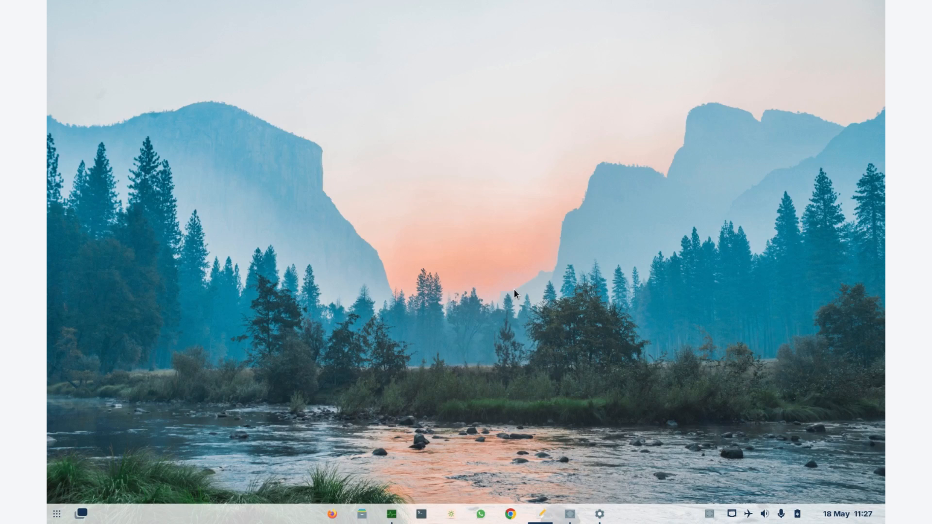
Step: Launch Zorin Connect, select the unpaired Redmi phone and request pairing
{"action": "left_click", "coordinate": [80, 514]}
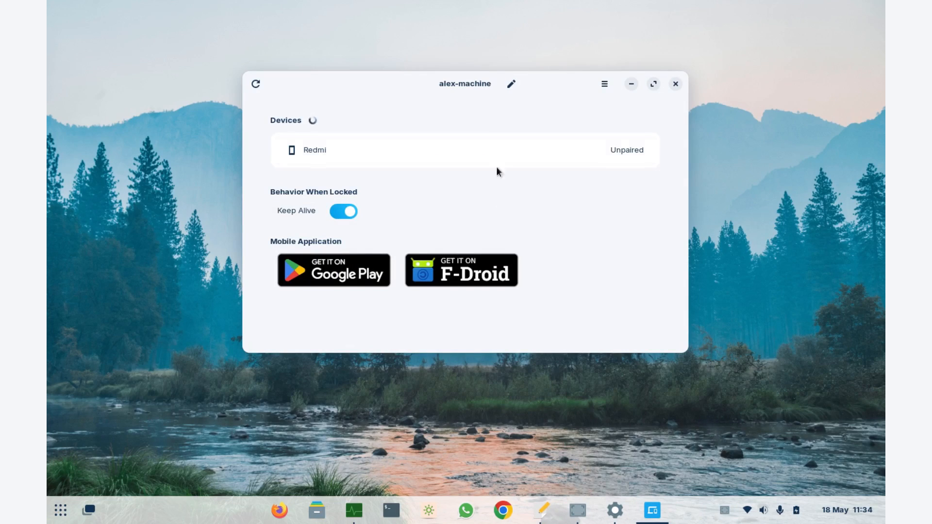
{"action": "left_click", "coordinate": [313, 149]}
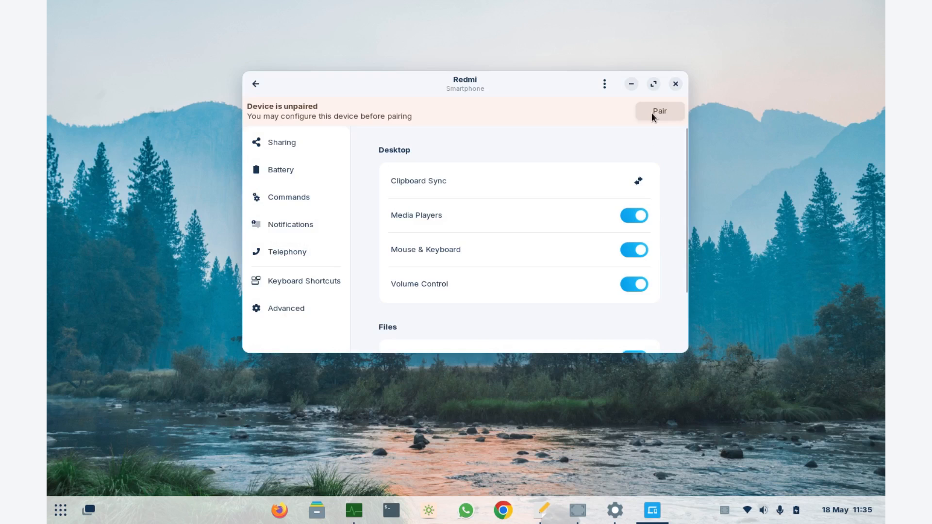
{"action": "left_click", "coordinate": [659, 111]}
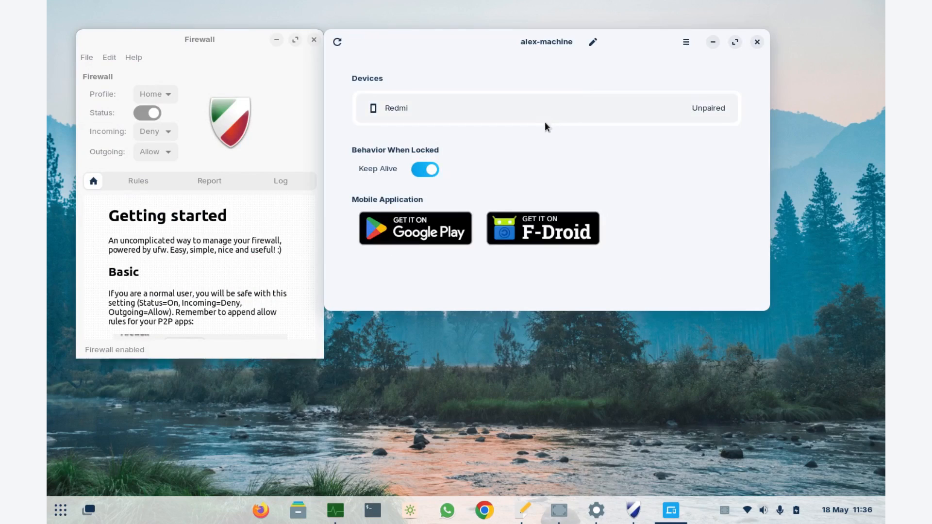
Step: Reach the Settings About page showing the HP notebook, 8 GB memory, Intel i3, Zorin OS 17.1 Pro
{"action": "left_click", "coordinate": [396, 108]}
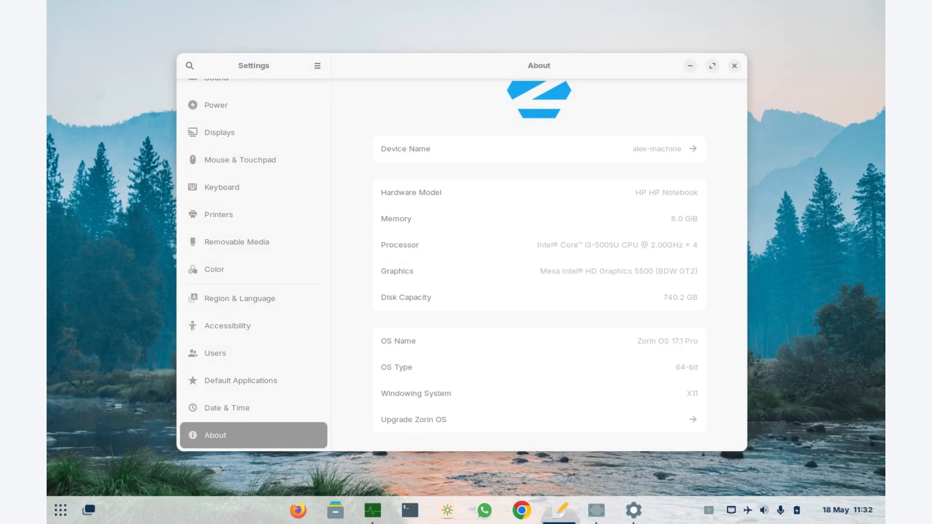
{"action": "mouse_move", "coordinate": [538, 415]}
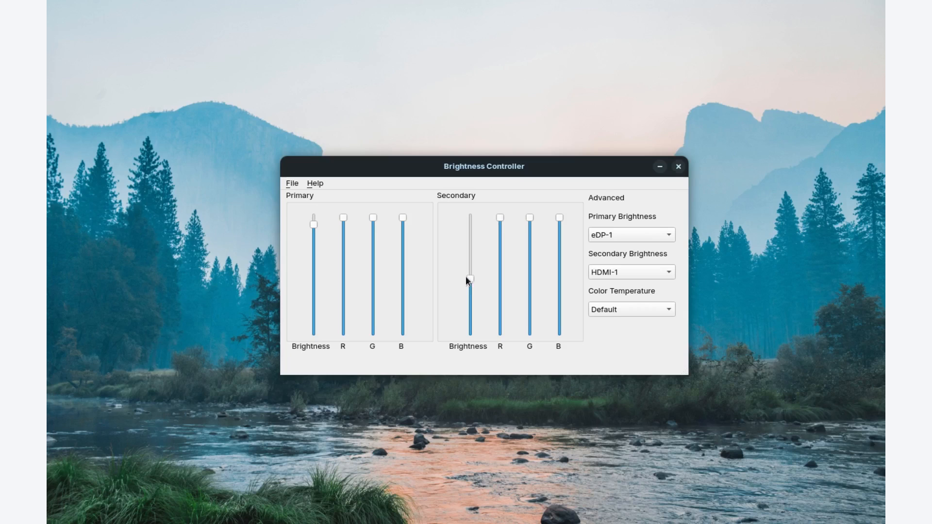
{"action": "left_click_drag", "start_coordinate": [470, 279], "coordinate": [470, 259]}
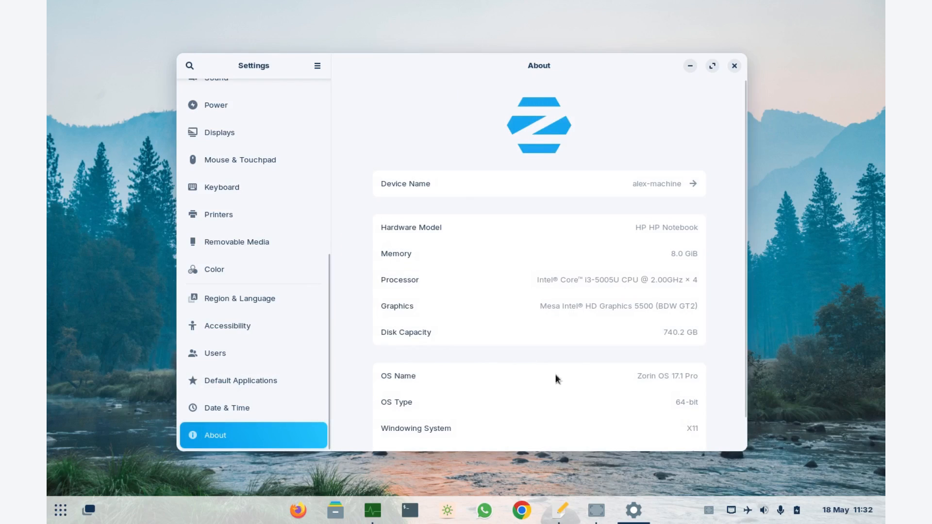
Step: Close the failed Upgrade Zorin OS web page and launch Terminal at an empty prompt
{"action": "scroll", "scroll_direction": "down", "scroll_amount": 3}
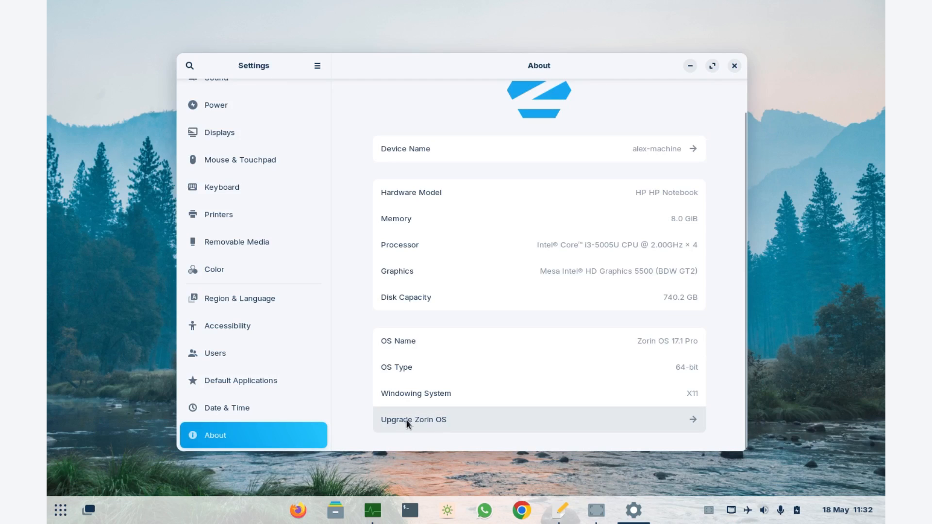
{"action": "mouse_move", "coordinate": [698, 421]}
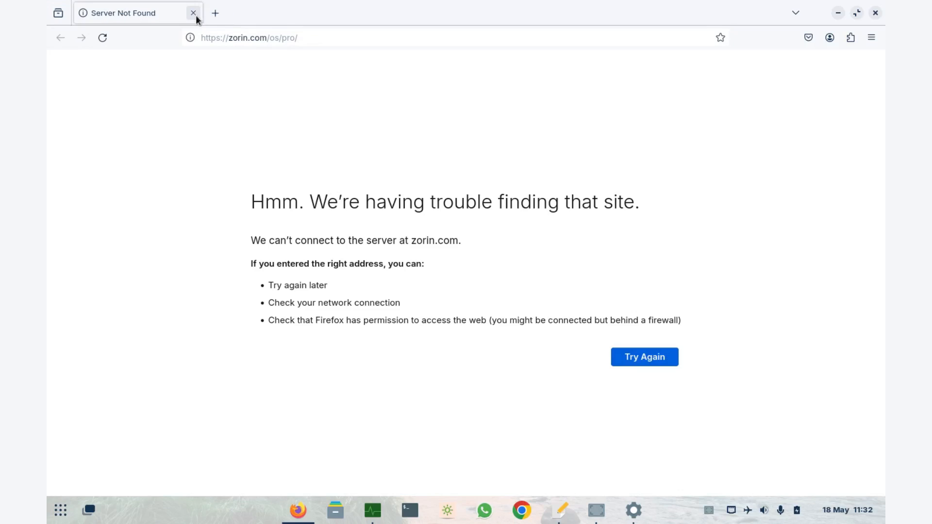
{"action": "left_click", "coordinate": [633, 510]}
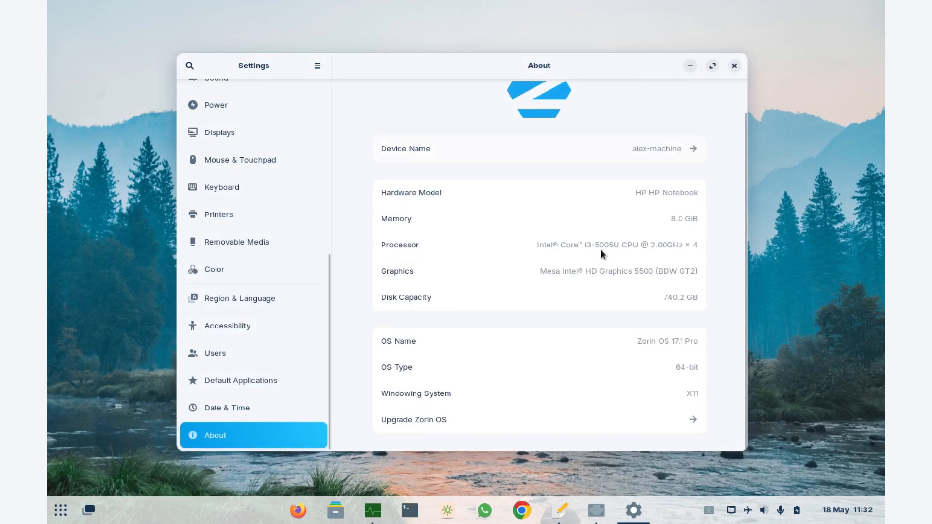
{"action": "left_click", "coordinate": [409, 510]}
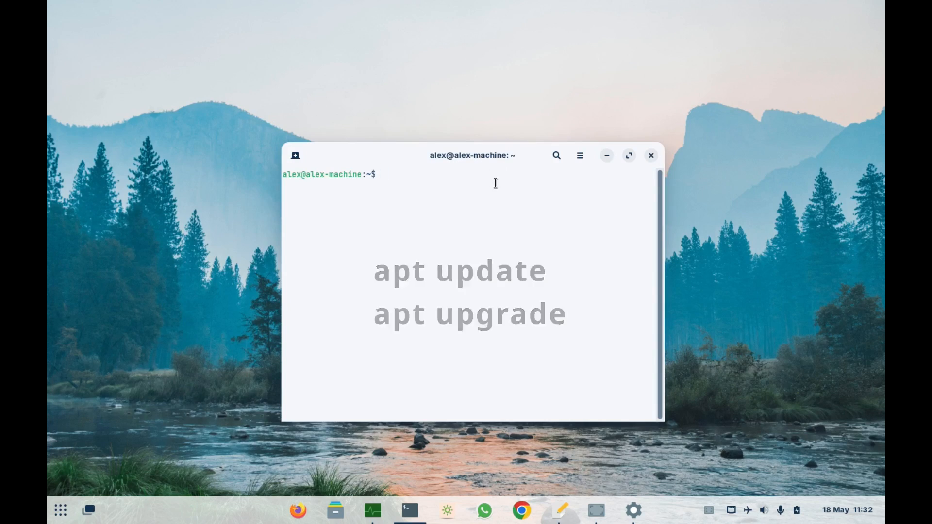
Step: Launch Firewall Configuration from the app grid and authenticate with the password
{"action": "left_click", "coordinate": [60, 510]}
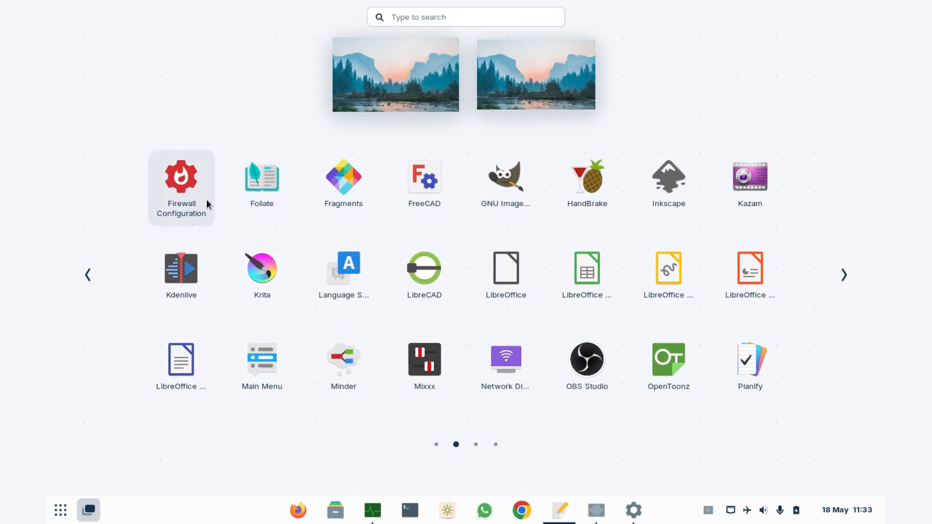
{"action": "left_click", "coordinate": [181, 179]}
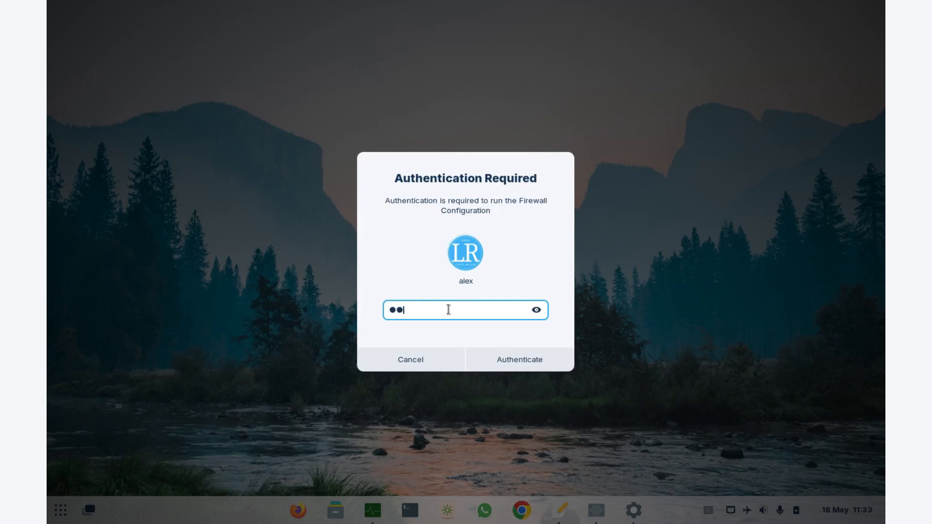
{"action": "left_click", "coordinate": [518, 359]}
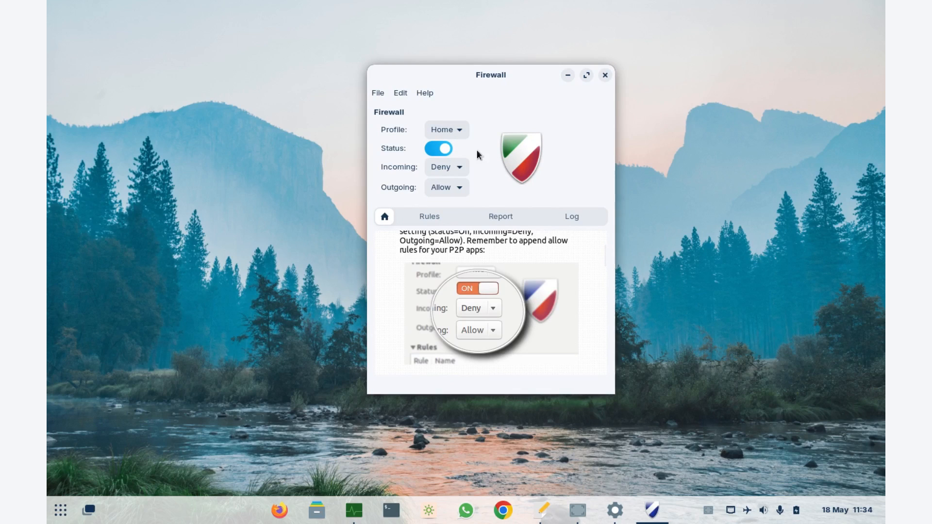
{"action": "mouse_move", "coordinate": [537, 72]}
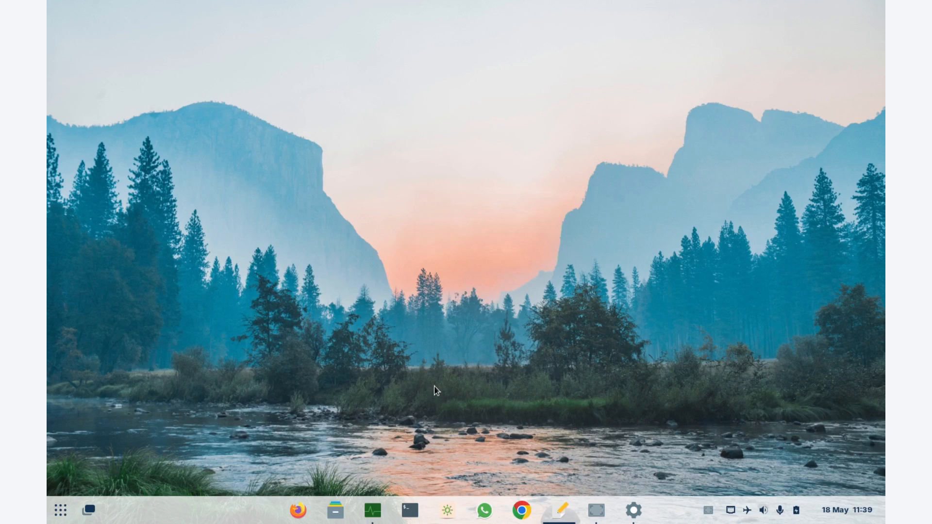
{"action": "mouse_move", "coordinate": [435, 391]}
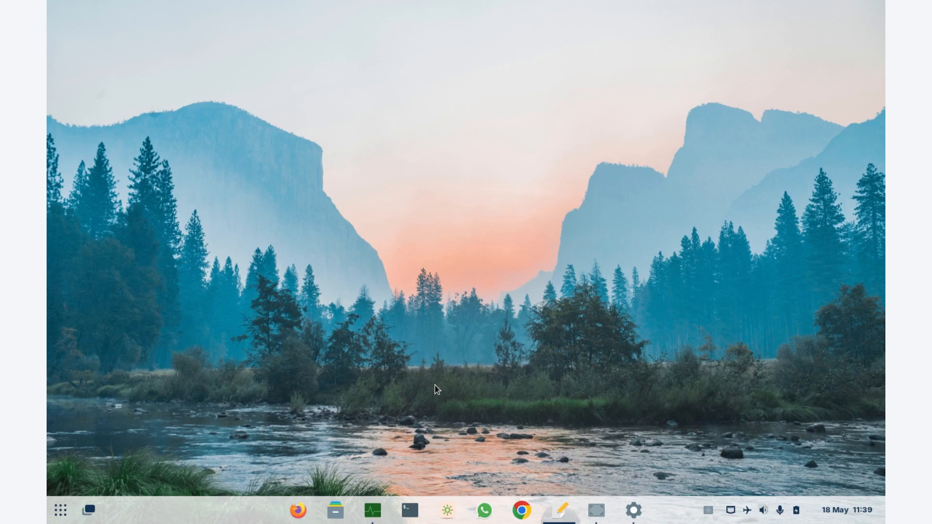
Step: Launch Zorin Appearance showing its Layout section
{"action": "left_click", "coordinate": [59, 510]}
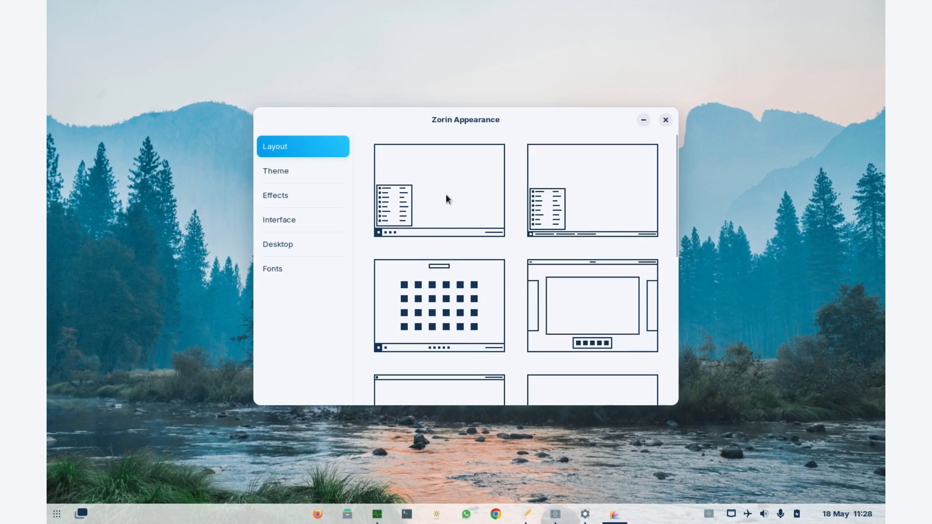
Step: Try the classic taskbar layout, preview its start menu, then the labelled-window-buttons layout
{"action": "left_click", "coordinate": [438, 190]}
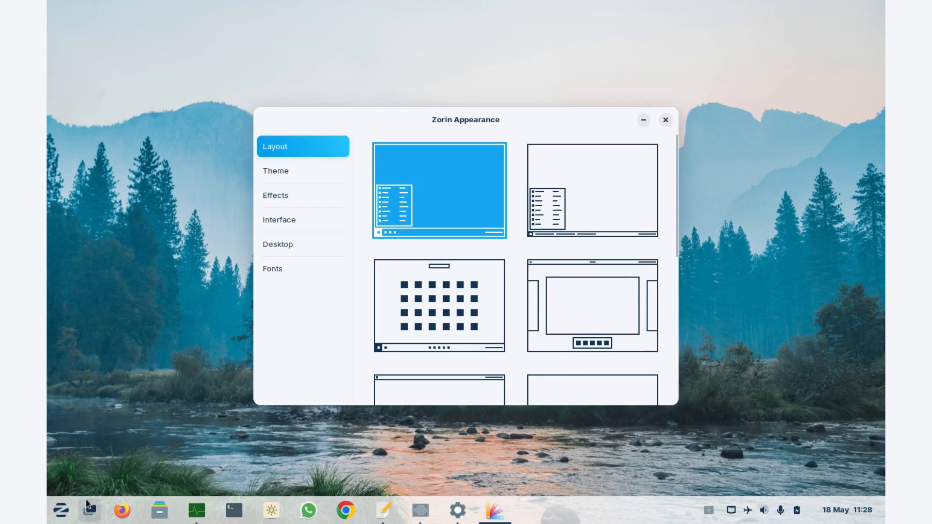
{"action": "left_click", "coordinate": [60, 510]}
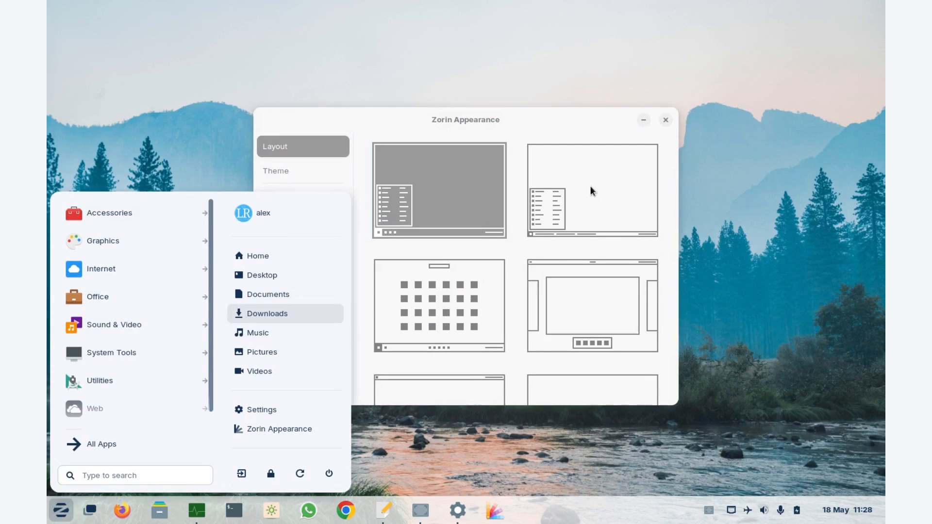
{"action": "left_click", "coordinate": [591, 190]}
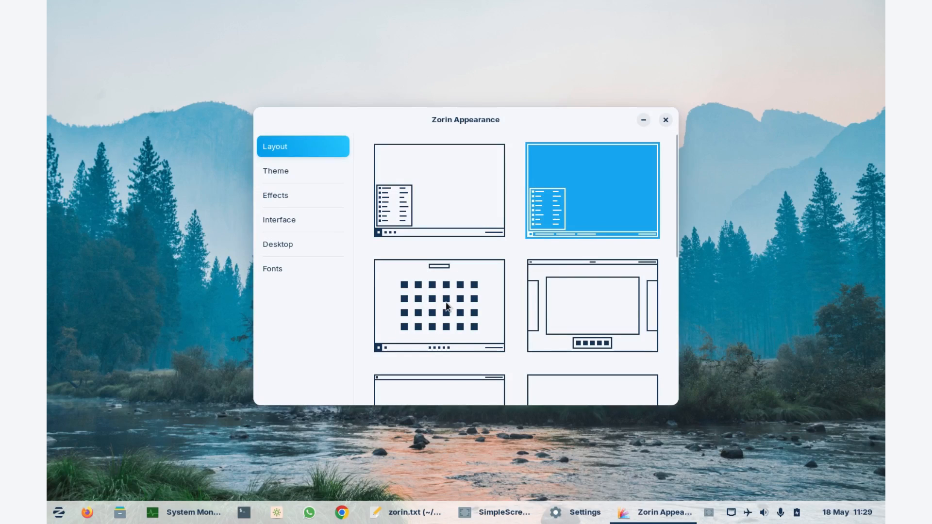
Step: Try the full-screen app grid layout, then the top-bar layout with a centred dock
{"action": "left_click", "coordinate": [439, 305]}
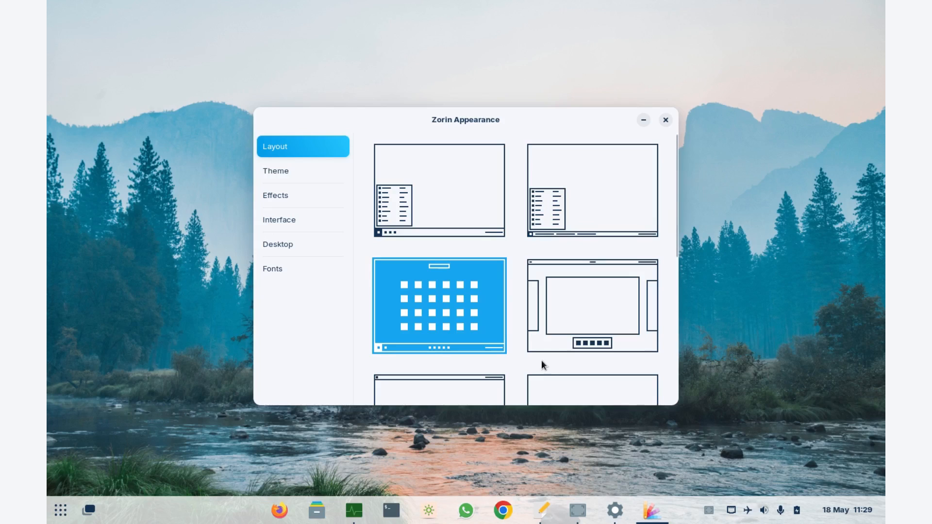
{"action": "left_click", "coordinate": [592, 306]}
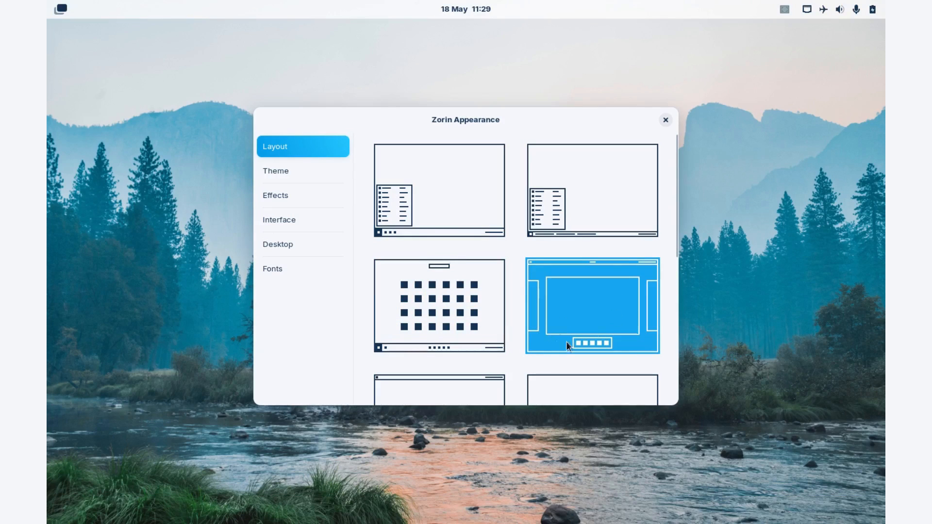
{"action": "mouse_move", "coordinate": [314, 173]}
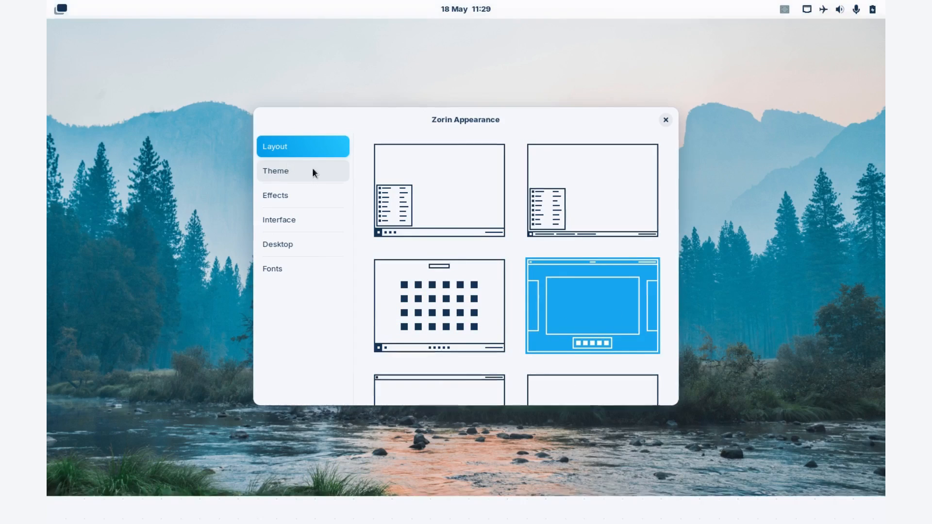
{"action": "key", "text": "Super"}
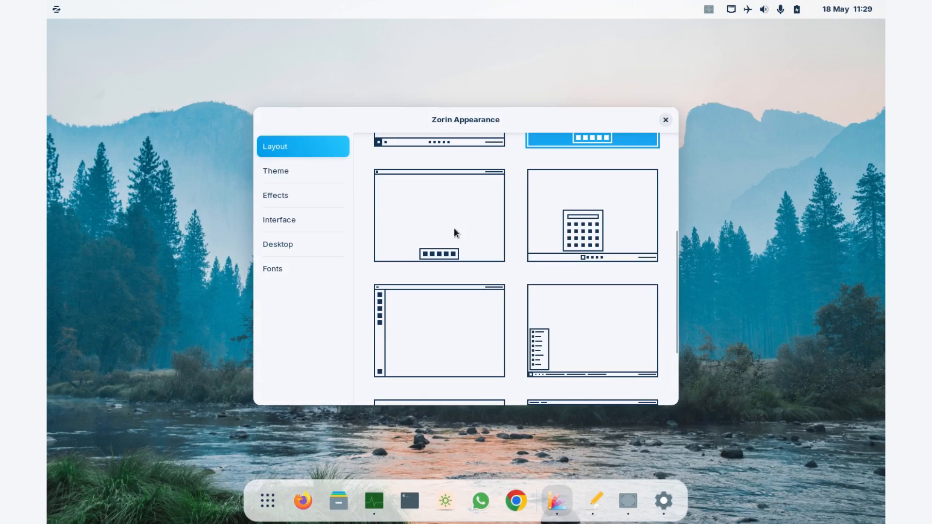
Step: Cycle through the centred launcher, bottom-left launcher and further layouts, ending on the vertical left dock
{"action": "left_click", "coordinate": [439, 216]}
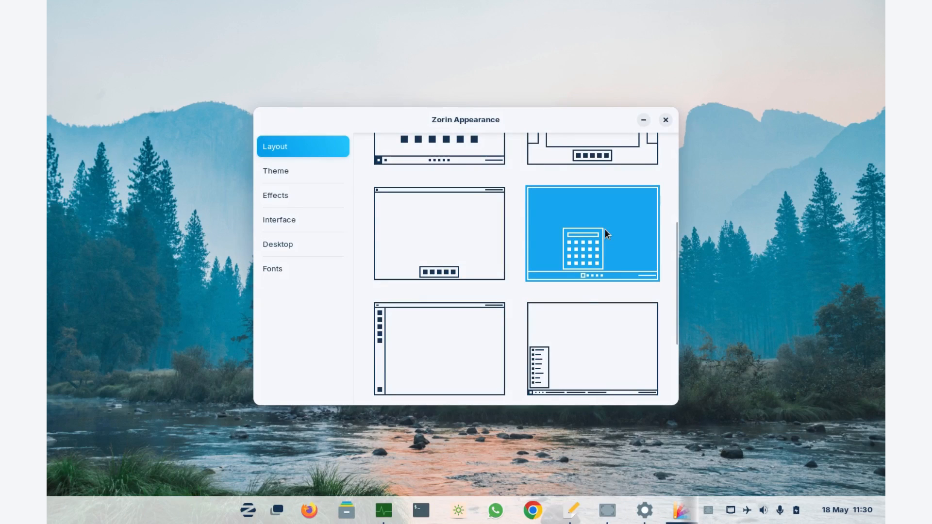
{"action": "left_click", "coordinate": [247, 510]}
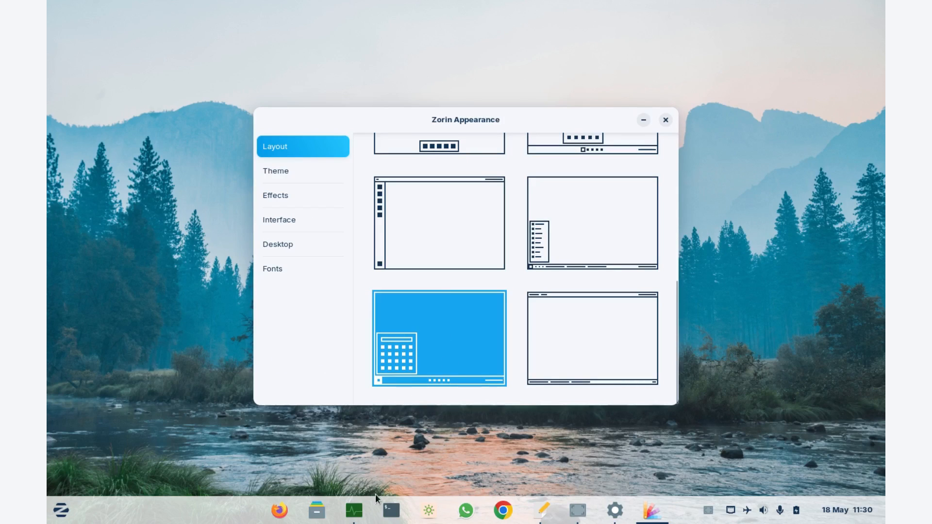
{"action": "left_click", "coordinate": [60, 510]}
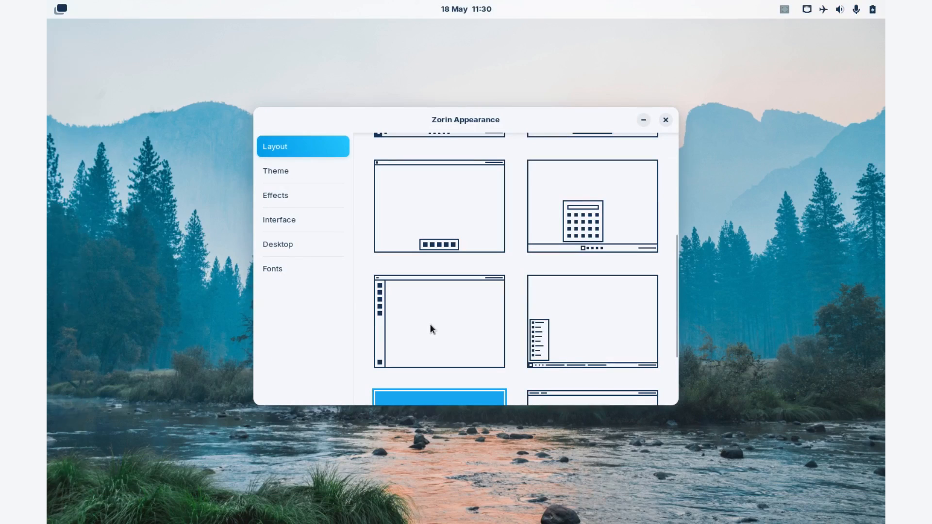
{"action": "left_click", "coordinate": [439, 321]}
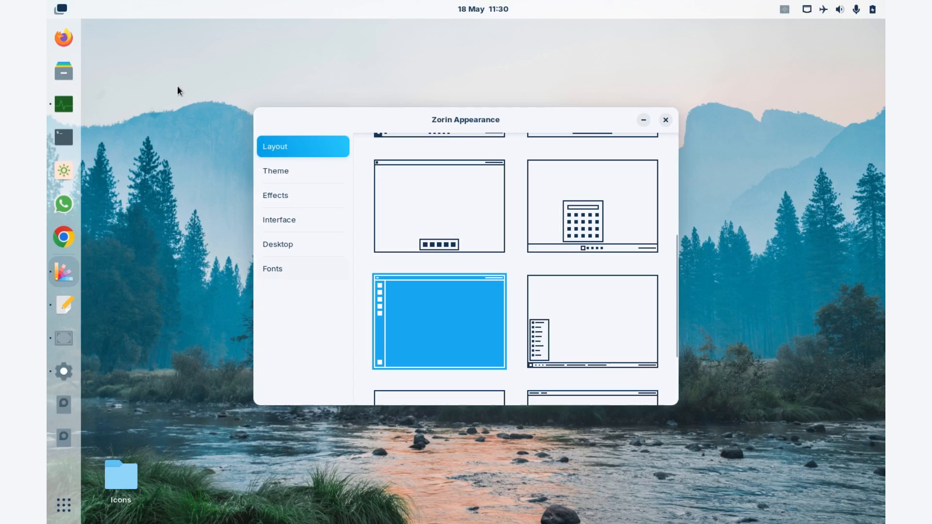
{"action": "mouse_move", "coordinate": [59, 72]}
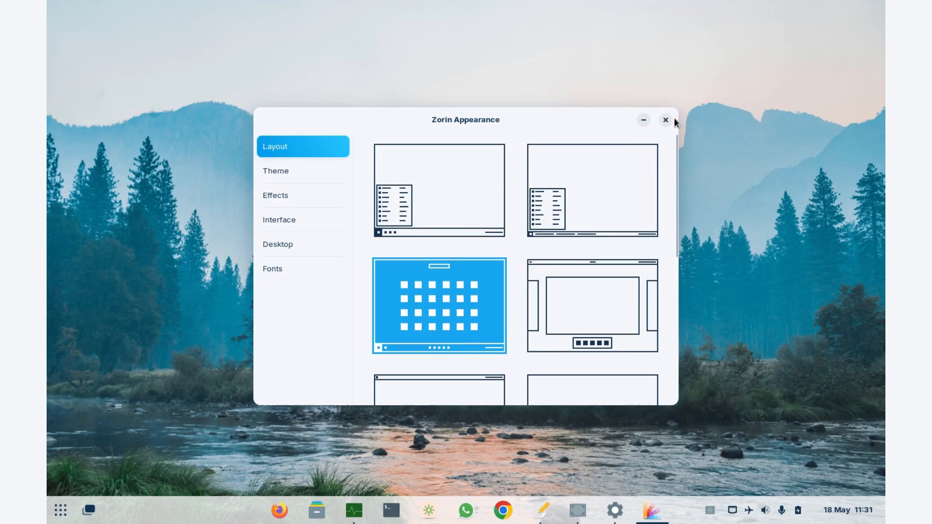
Step: Close Zorin Appearance and apply the mountain lake wallpaper in Settings' Background page
{"action": "left_click", "coordinate": [665, 120]}
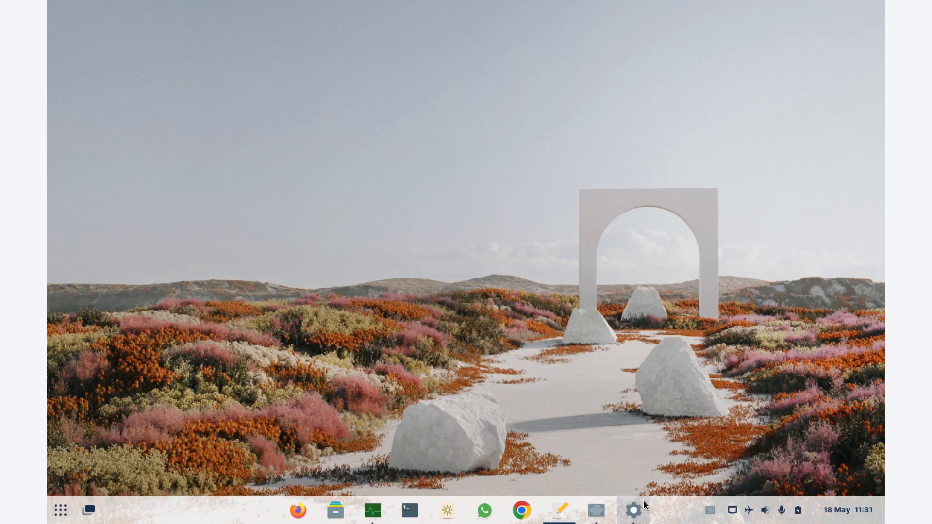
{"action": "left_click", "coordinate": [632, 510]}
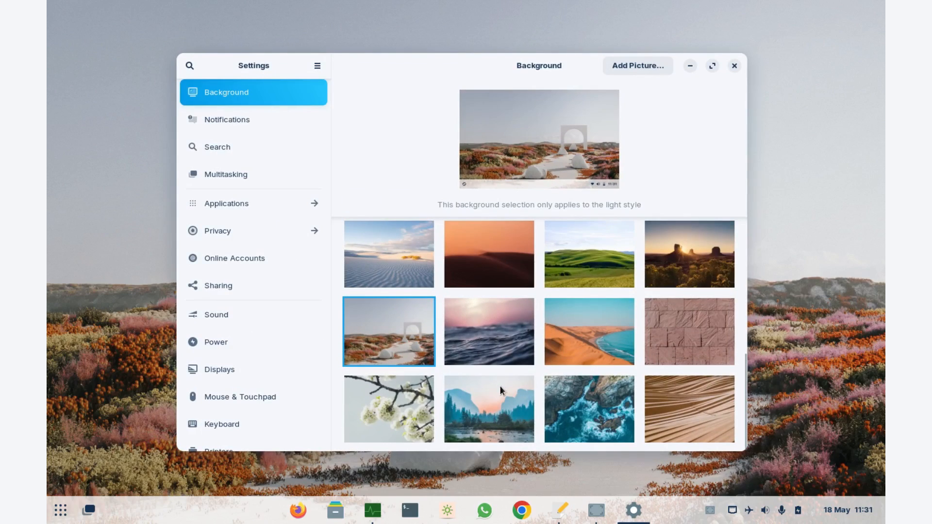
{"action": "left_click", "coordinate": [489, 409]}
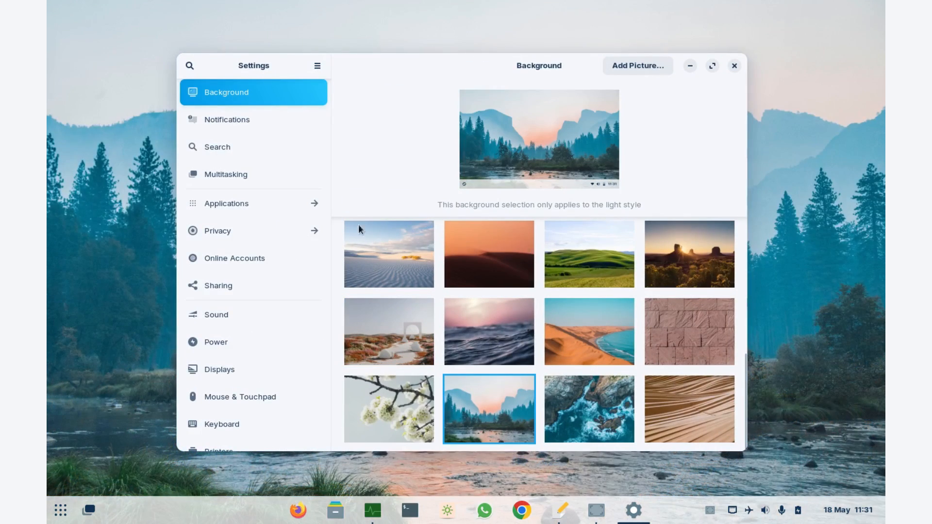